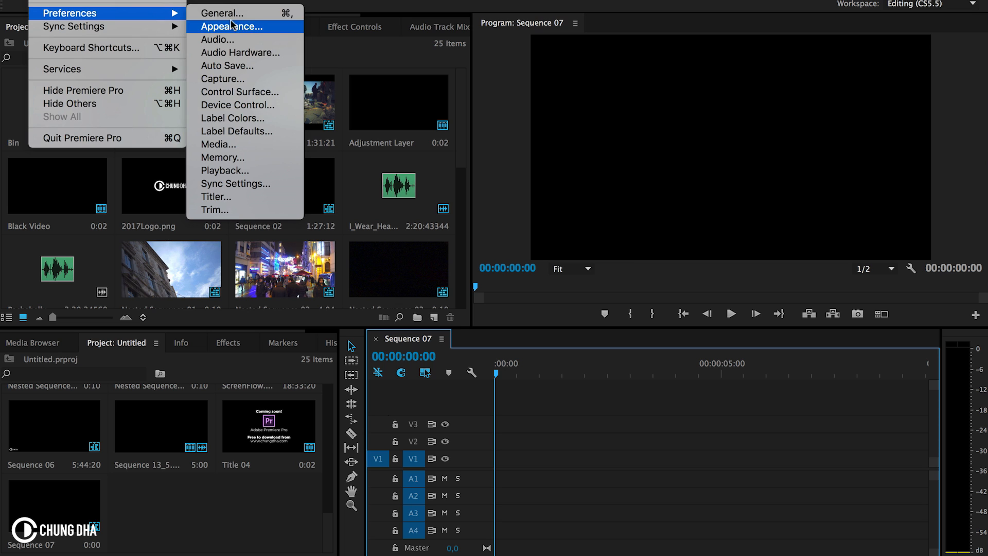
# Step: Set Still Image Default Duration to 1 frame in General preferences
pyautogui.click(221, 12)
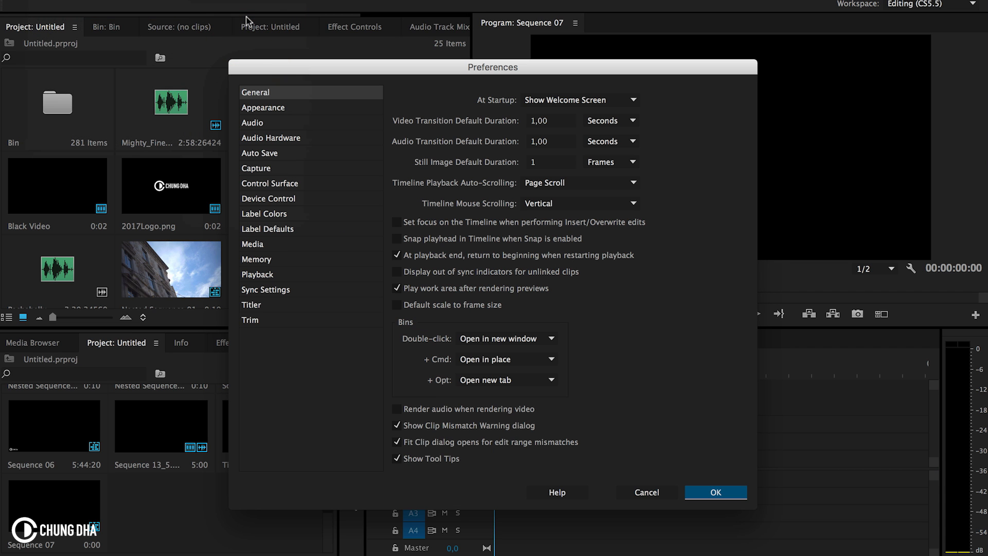
pyautogui.moveTo(470, 155)
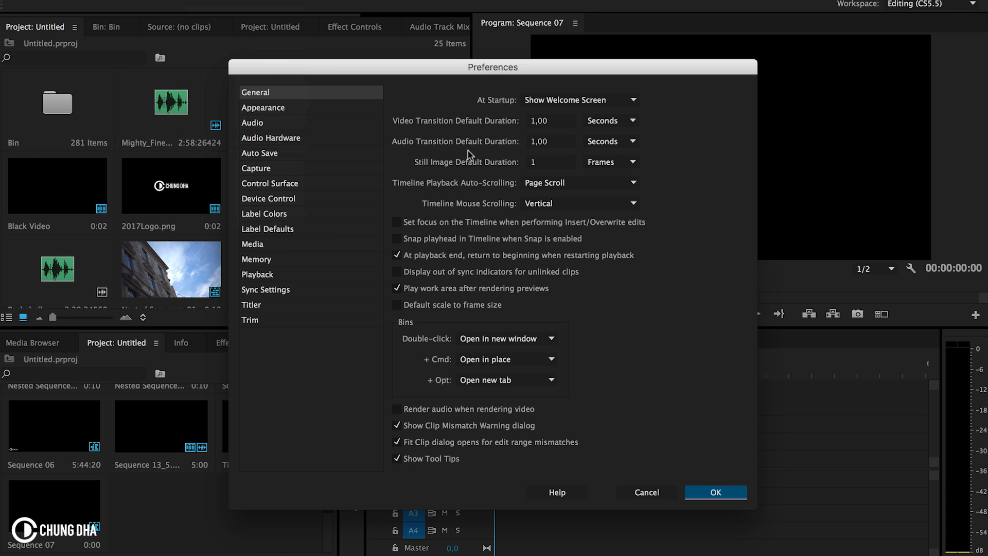
pyautogui.click(550, 163)
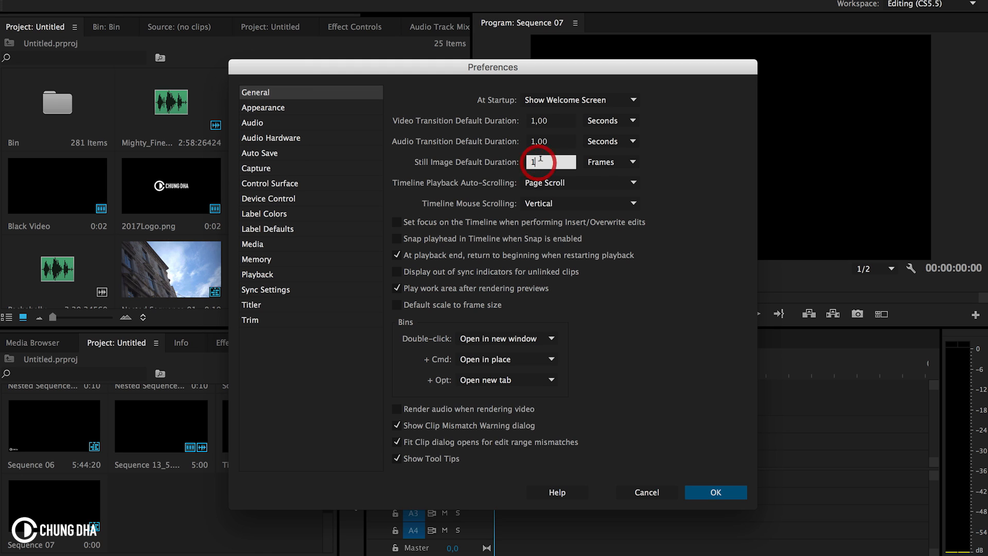
pyautogui.click(549, 162)
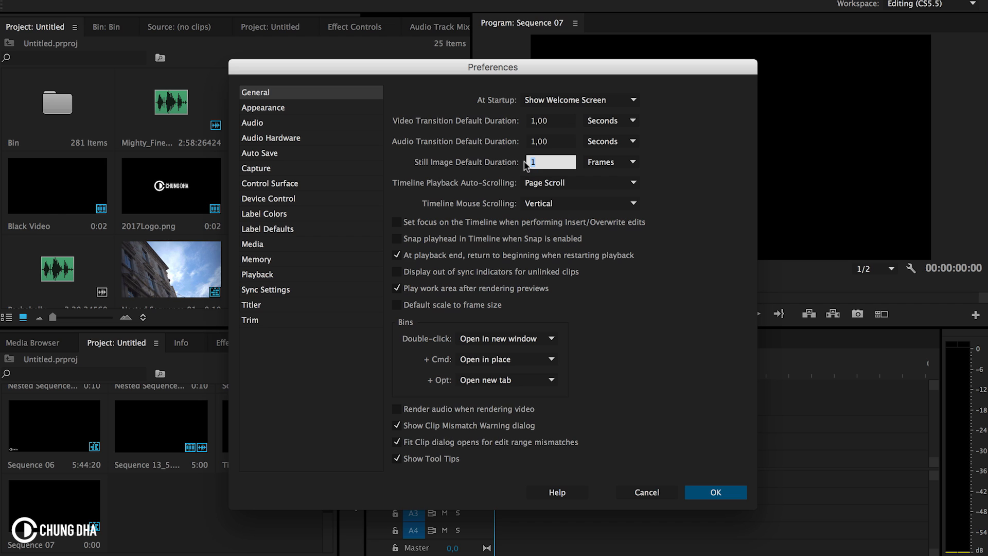
pyautogui.click(550, 163)
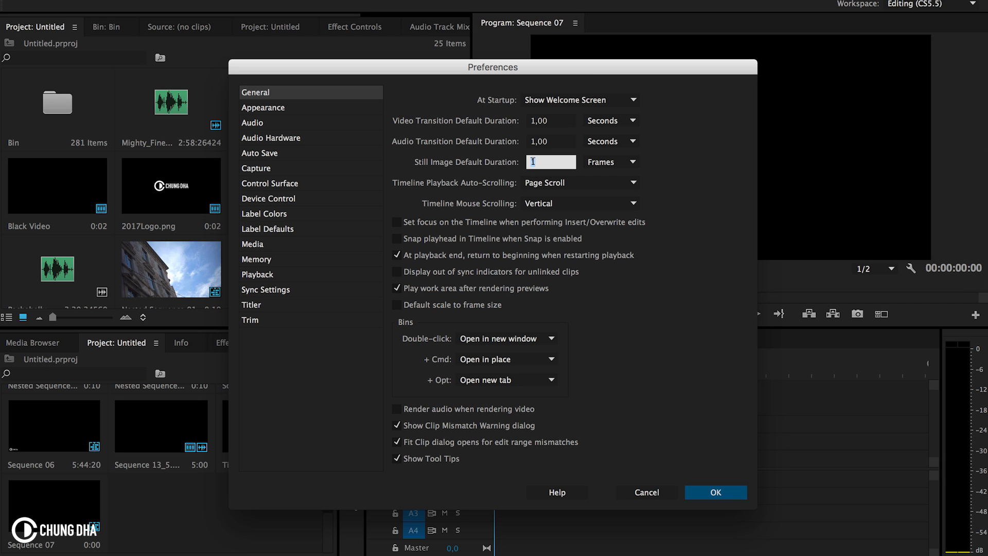
pyautogui.click(715, 492)
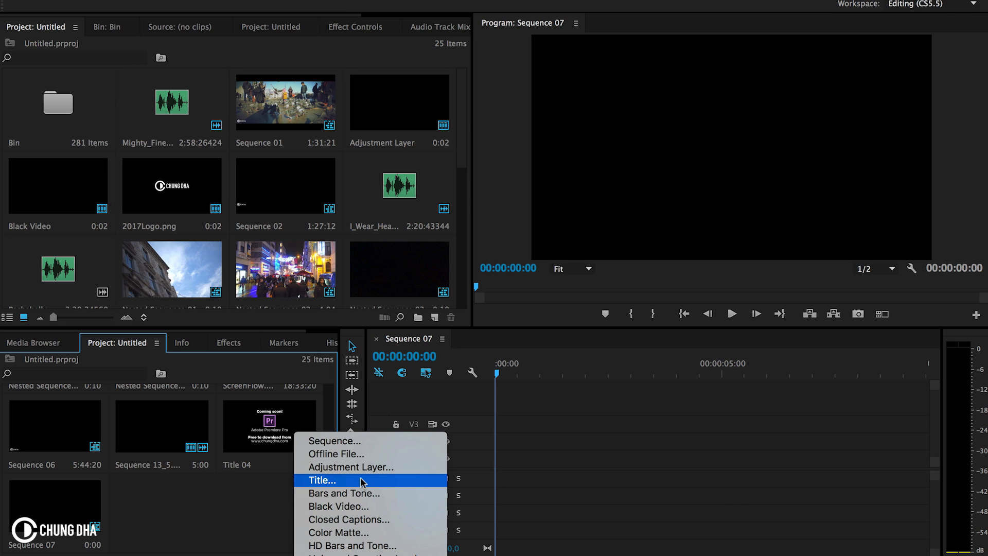
# Step: Create a new title and type the word HEY
pyautogui.click(322, 480)
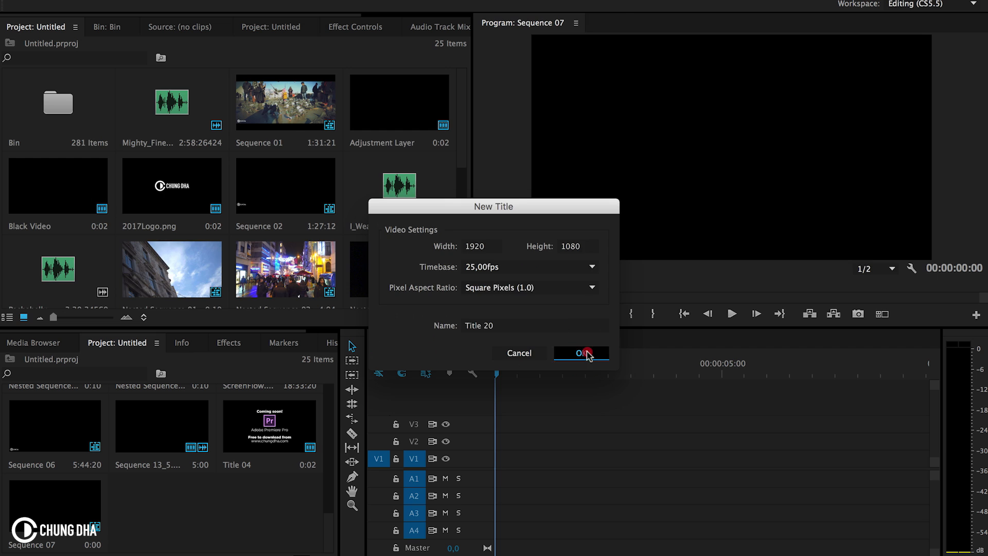
pyautogui.click(579, 352)
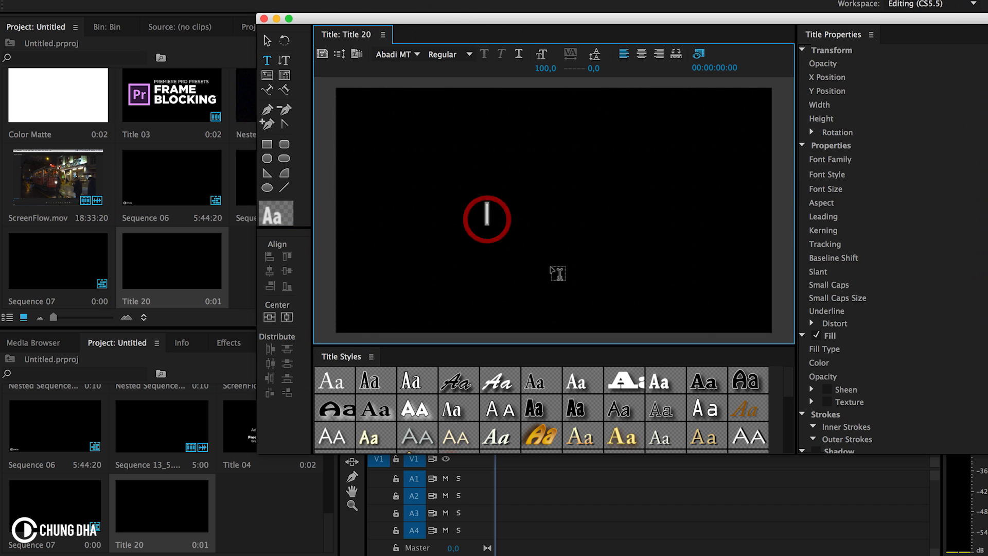
pyautogui.write('HEY')
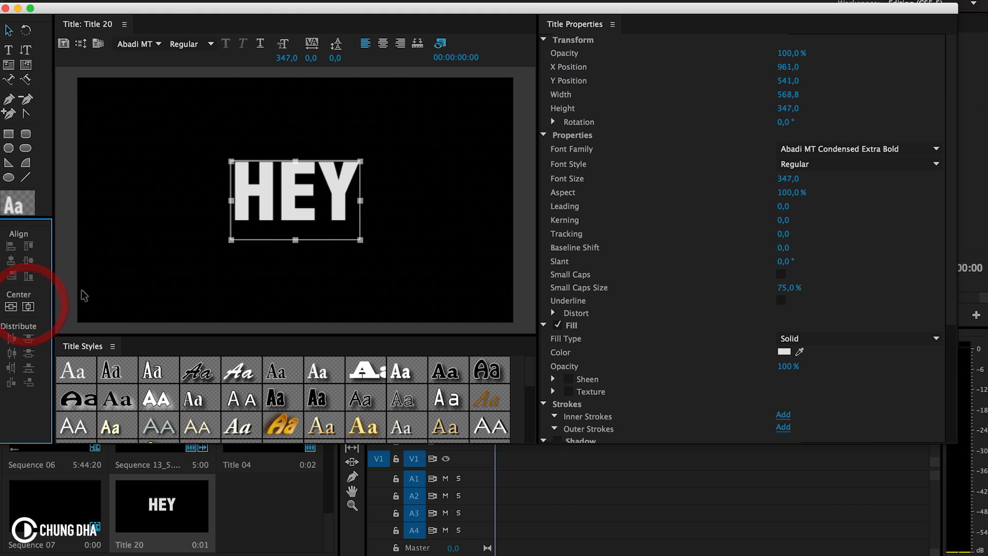
pyautogui.moveTo(943, 146)
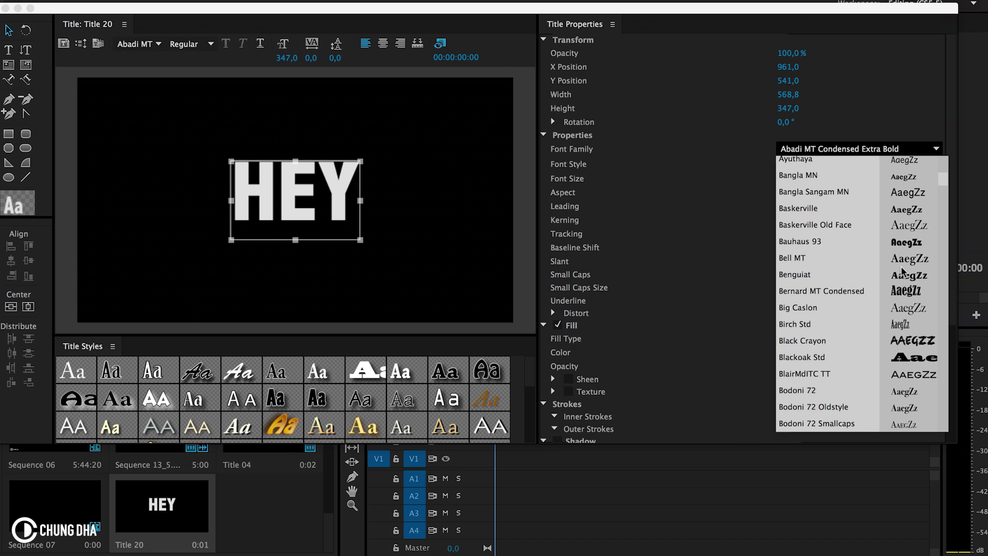
# Step: Give HEY the Mistral font and a red fill colour
pyautogui.scroll(-3)
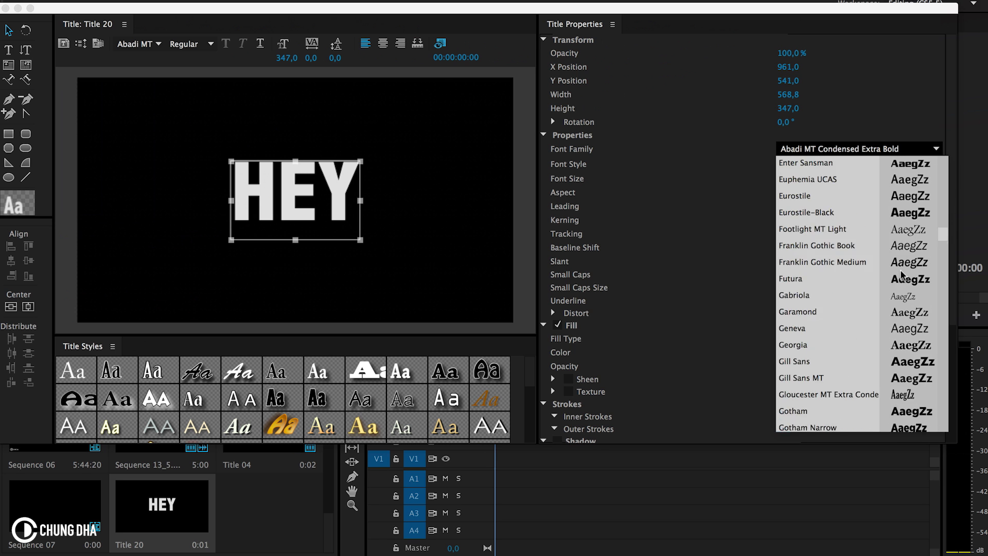
pyautogui.scroll(-3)
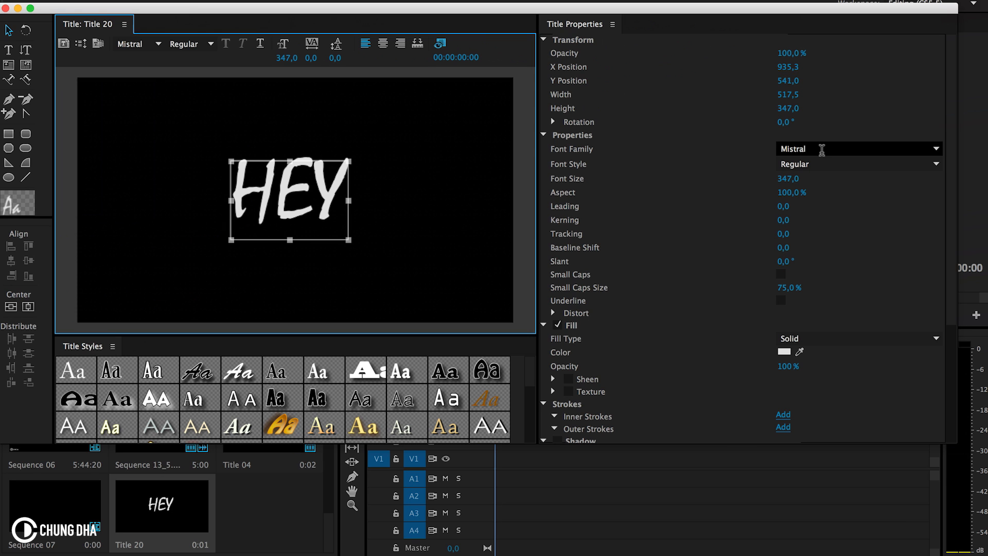
pyautogui.click(783, 351)
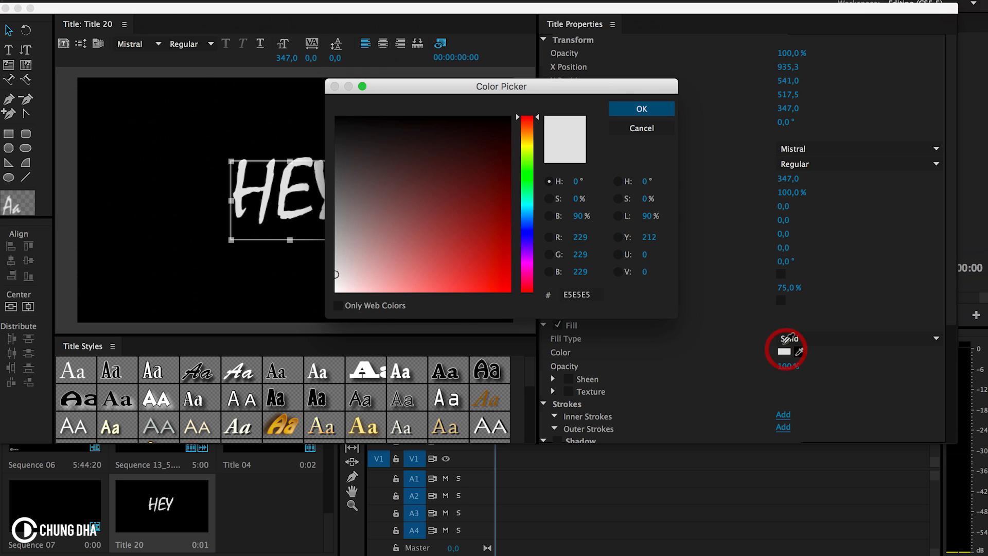
pyautogui.click(640, 108)
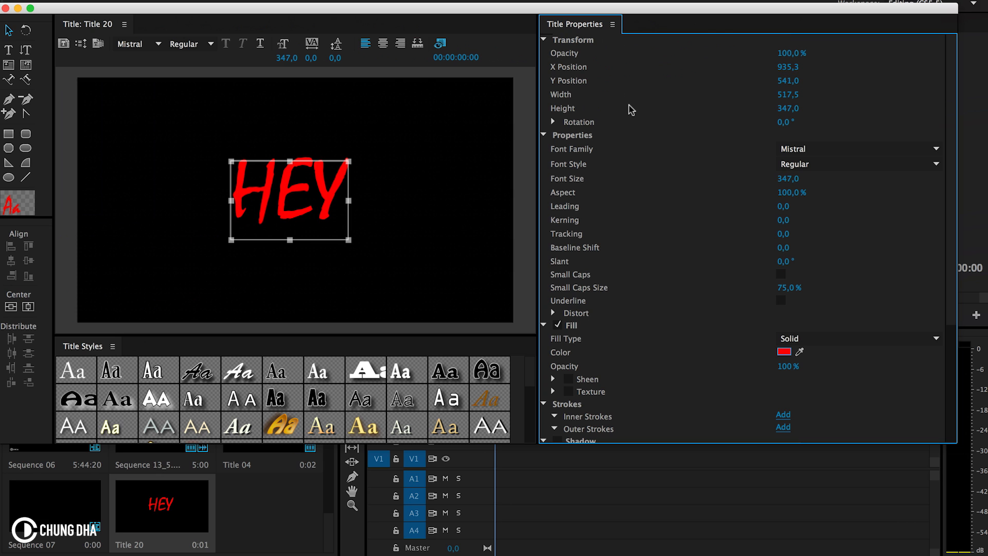
pyautogui.moveTo(176, 122)
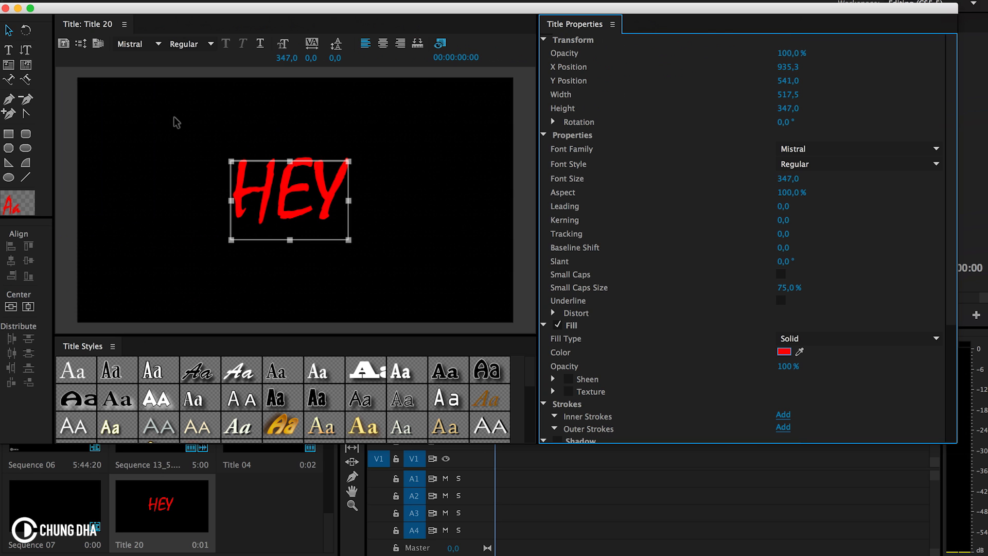
pyautogui.moveTo(228, 257)
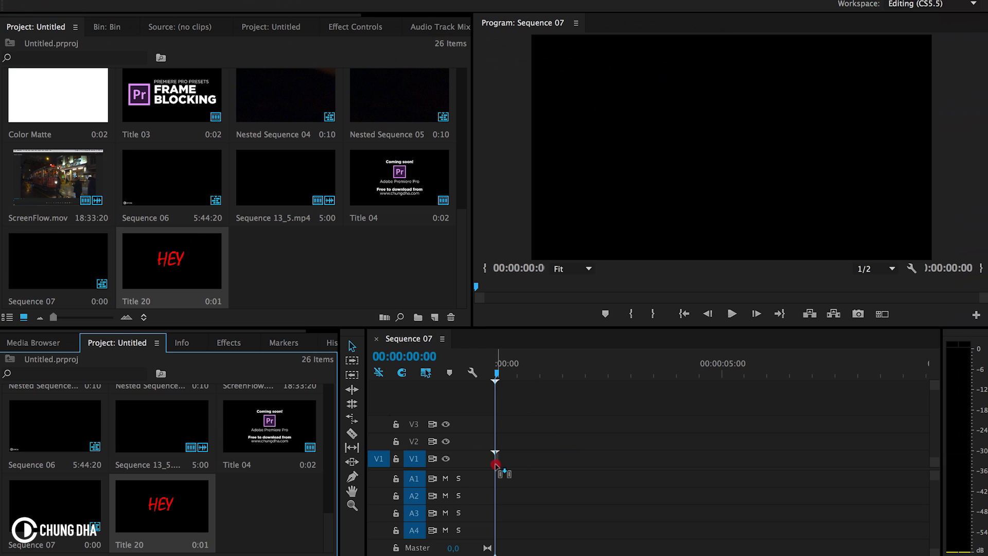
# Step: Place Title 20 at the start of V1, then create and open Bin 02
pyautogui.moveTo(496, 458); pyautogui.dragTo(772, 458)
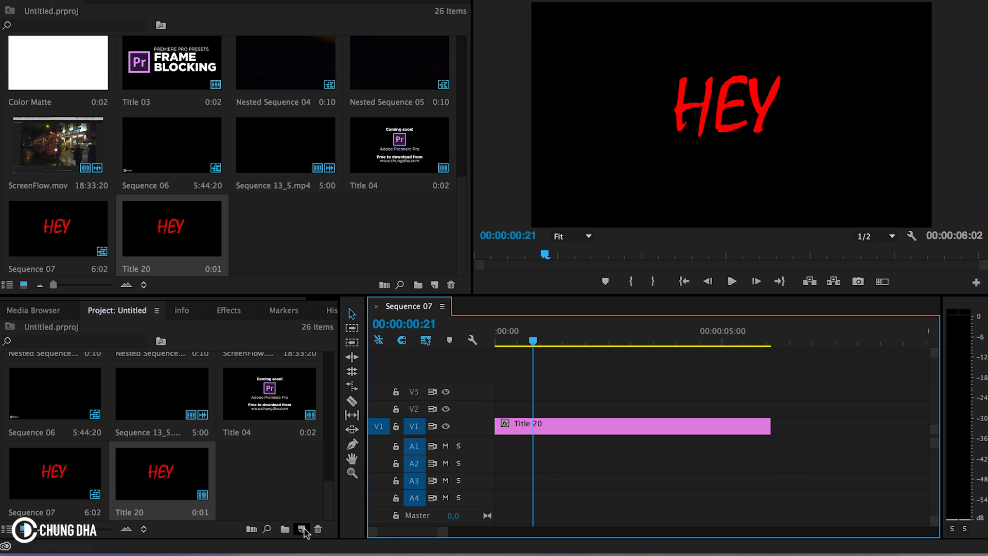
pyautogui.click(302, 529)
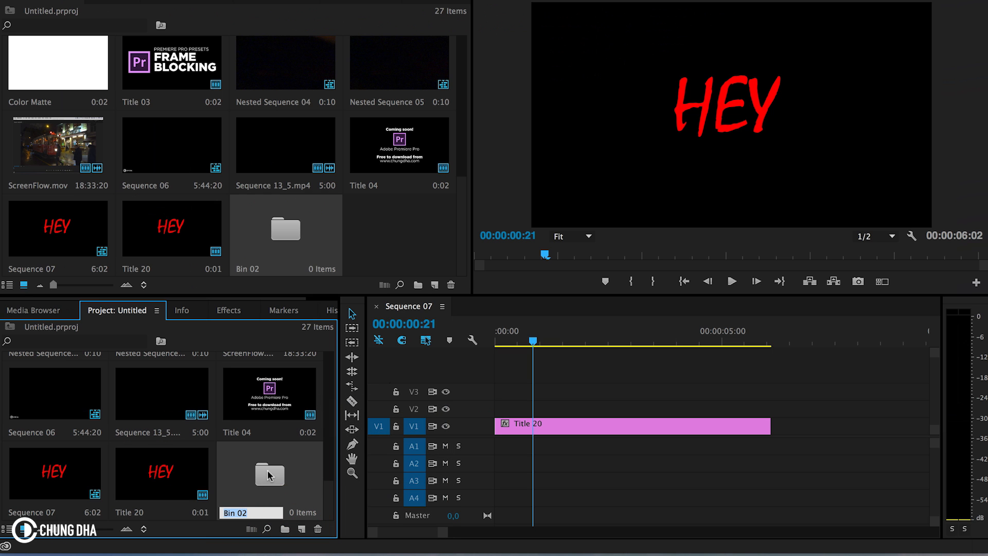
pyautogui.doubleClick(270, 475)
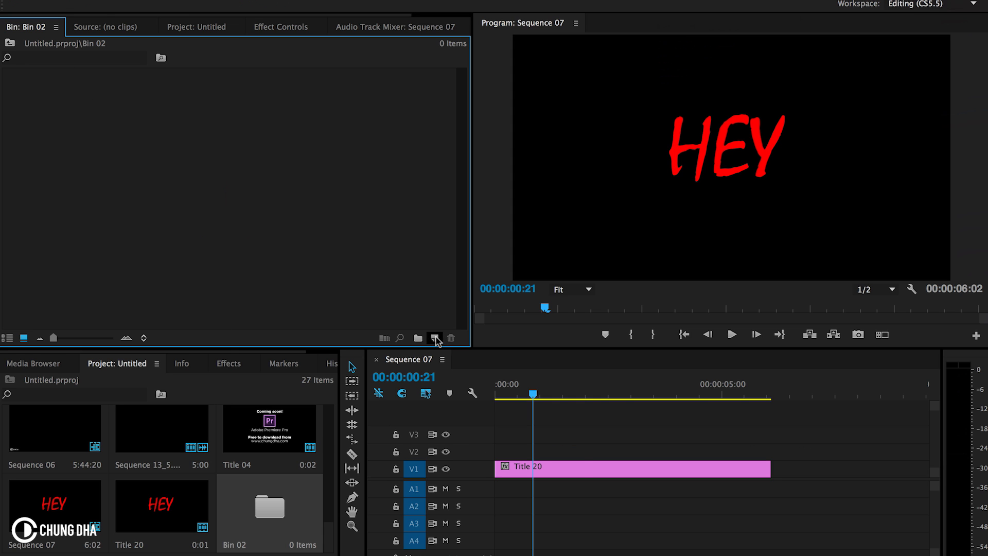
# Step: Create a new title, Title 21, inside Bin 02 with default settings
pyautogui.click(435, 338)
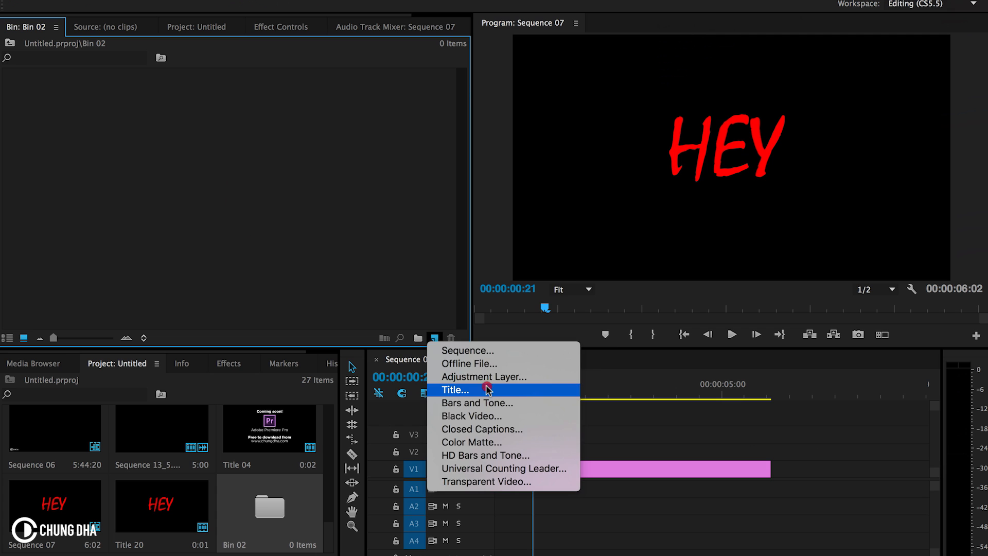
pyautogui.click(455, 389)
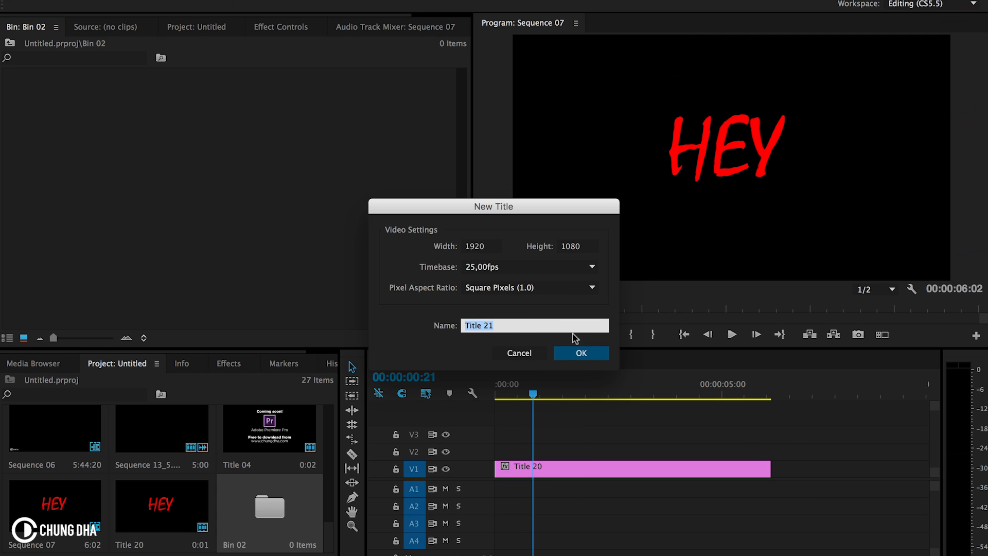
pyautogui.click(580, 353)
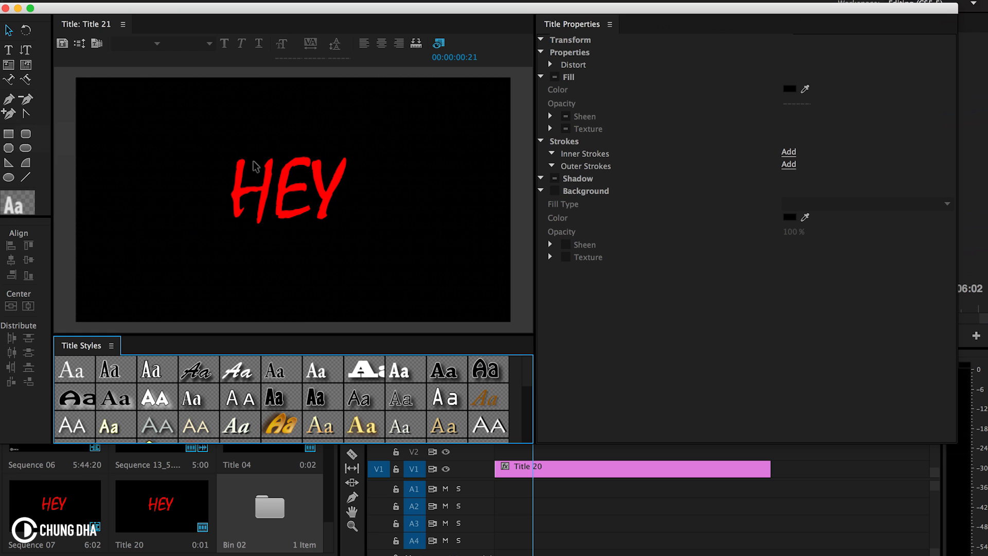
pyautogui.moveTo(238, 175)
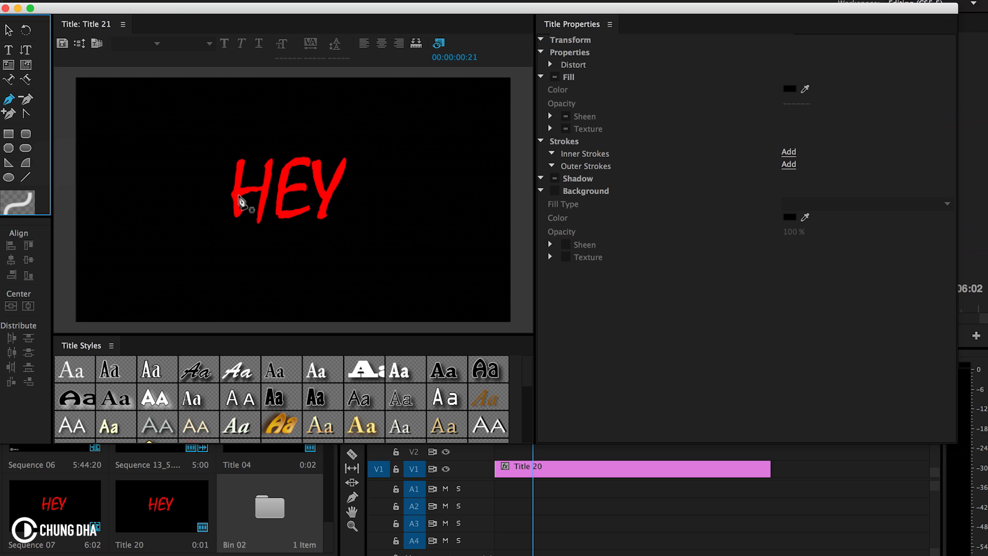
pyautogui.moveTo(238, 202)
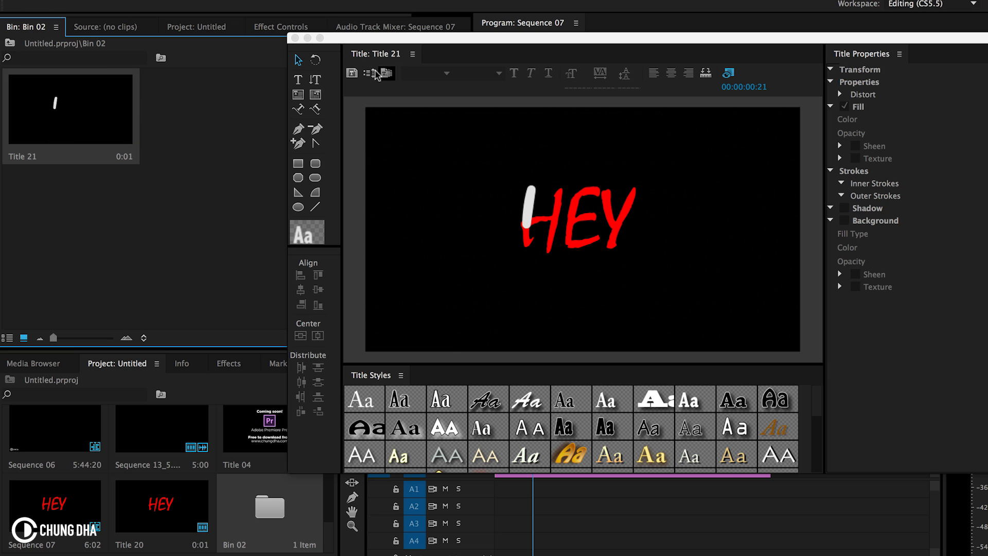
pyautogui.moveTo(352, 73)
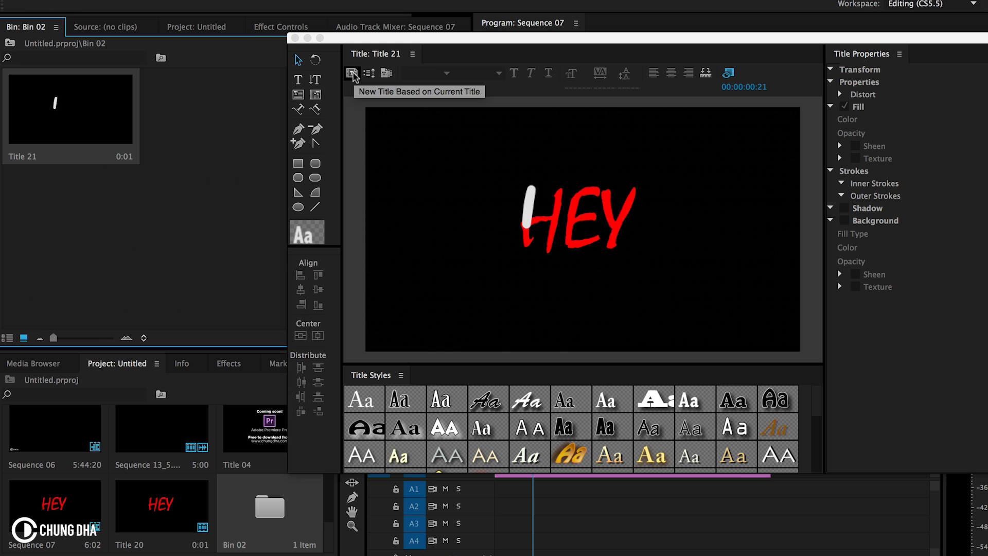
# Step: Make Title 22 from the current title, extending the H stroke with round caps
pyautogui.click(352, 73)
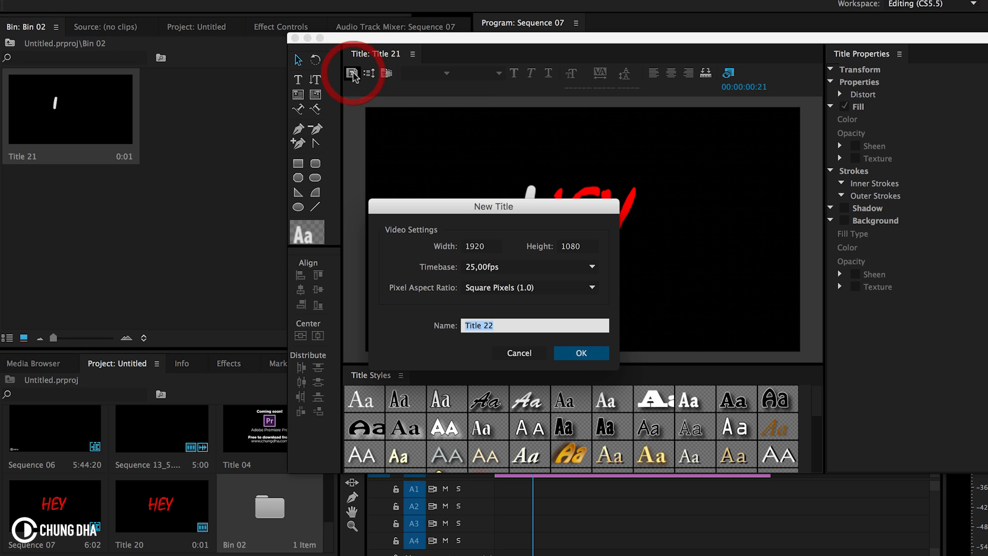
pyautogui.click(581, 353)
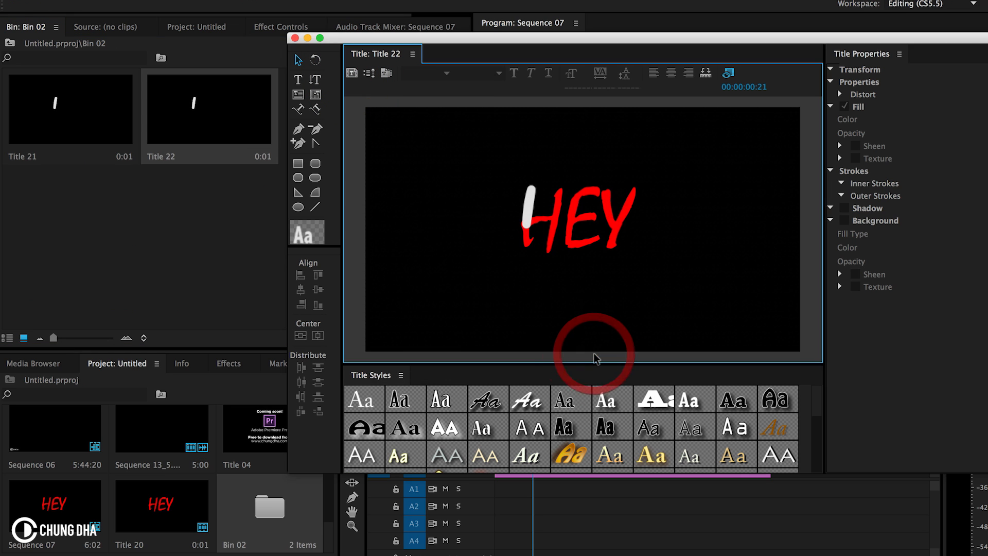
pyautogui.click(528, 214)
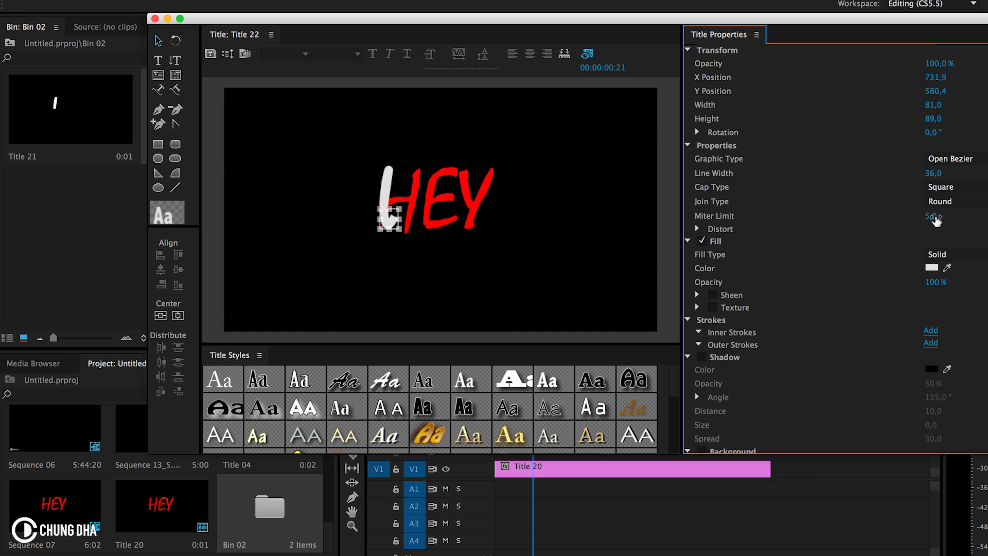
pyautogui.click(941, 187)
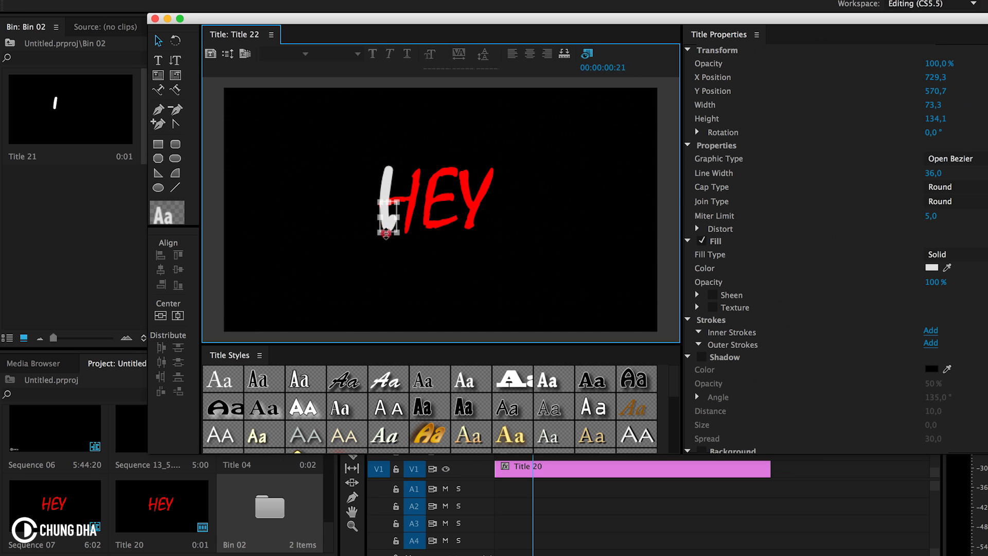
pyautogui.click(688, 50)
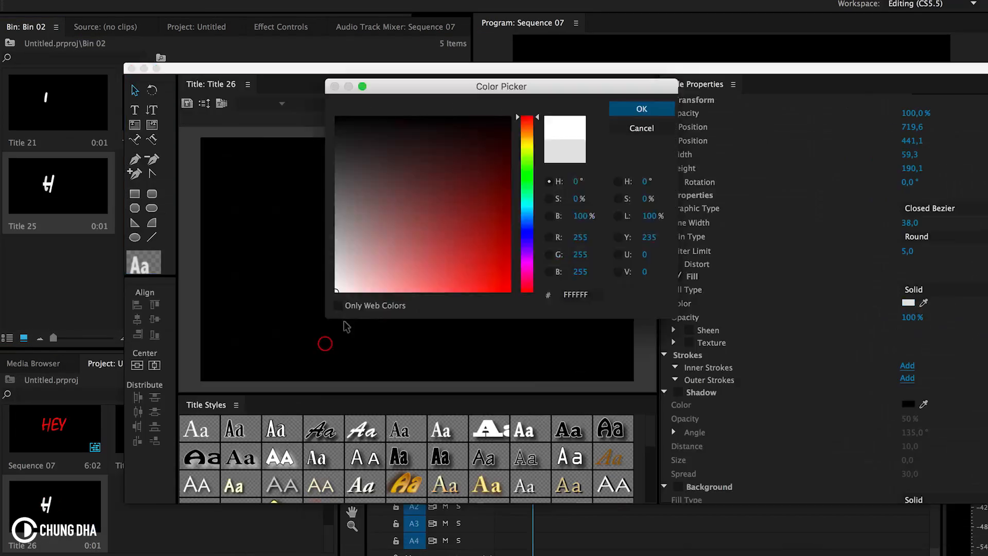
# Step: Keep the stroke fill colour pure white (FFFFFF)
pyautogui.click(642, 108)
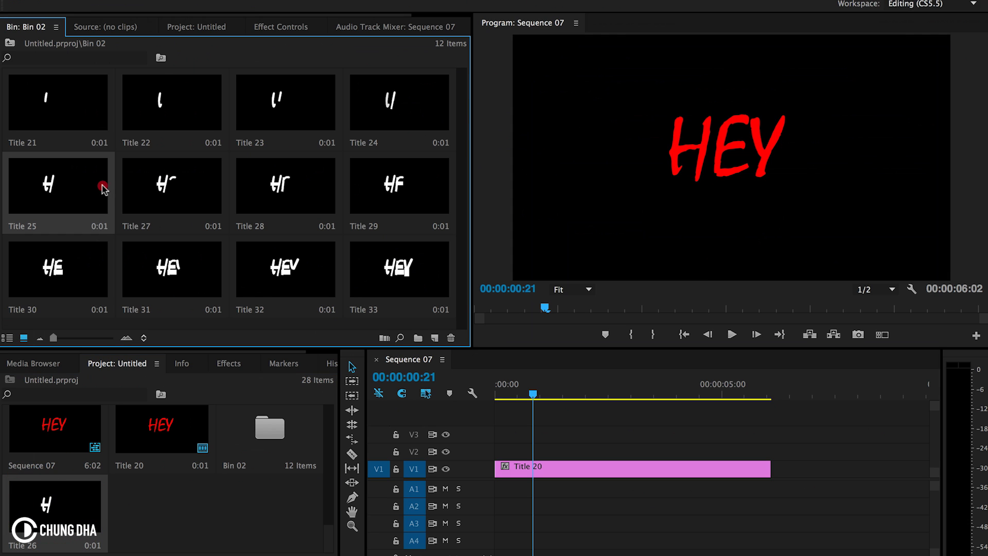
pyautogui.moveTo(47, 513)
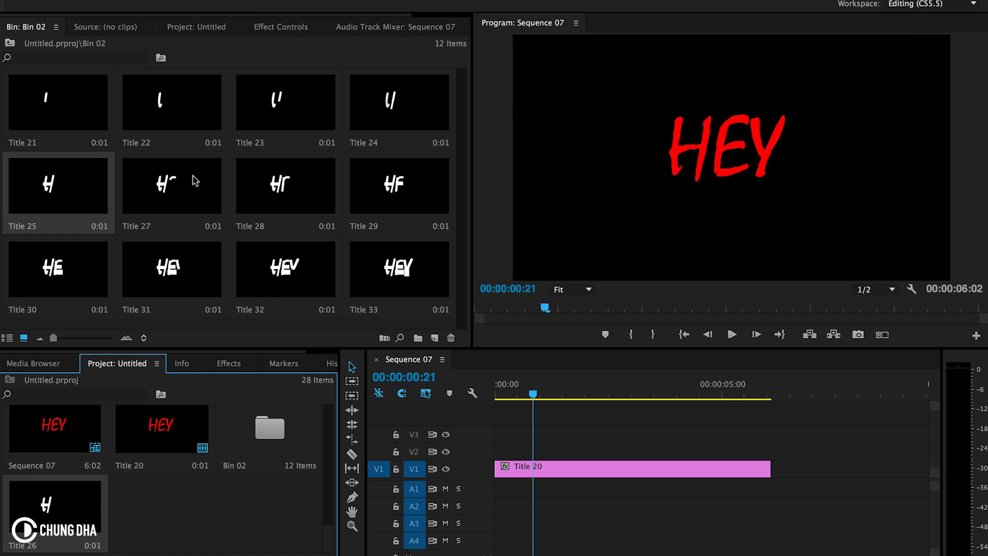
pyautogui.moveTo(64, 502)
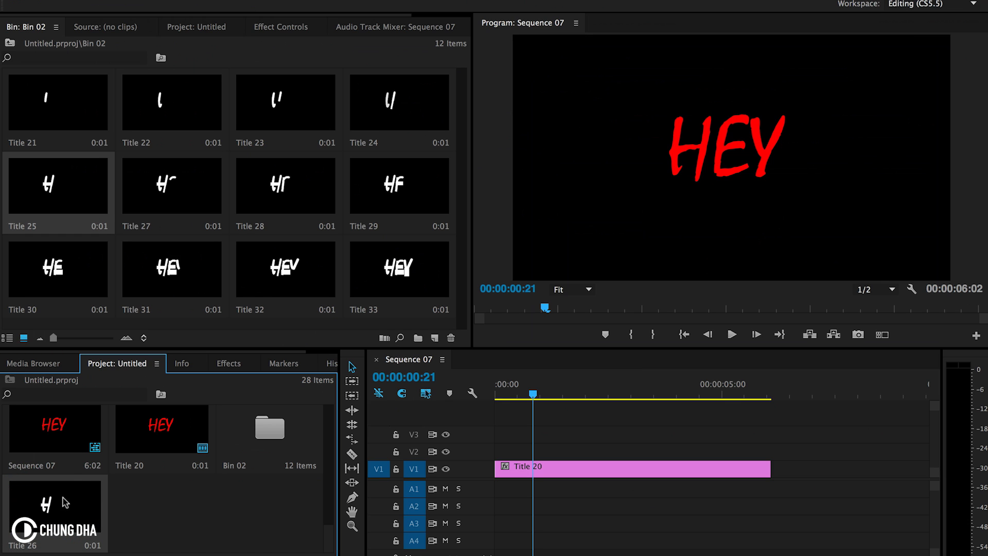
pyautogui.moveTo(61, 503)
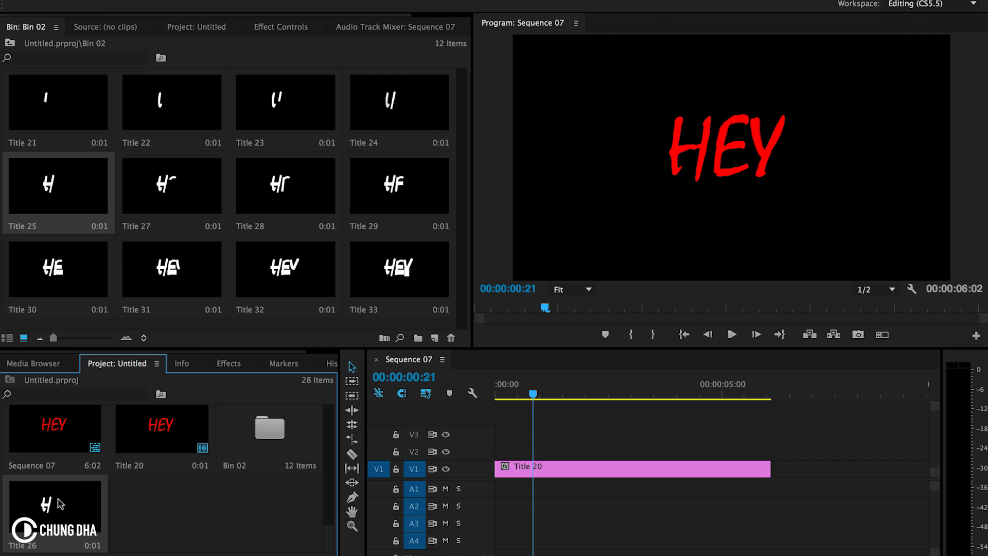
# Step: Delete the stray Title 26 from the project's top level
pyautogui.click(53, 505)
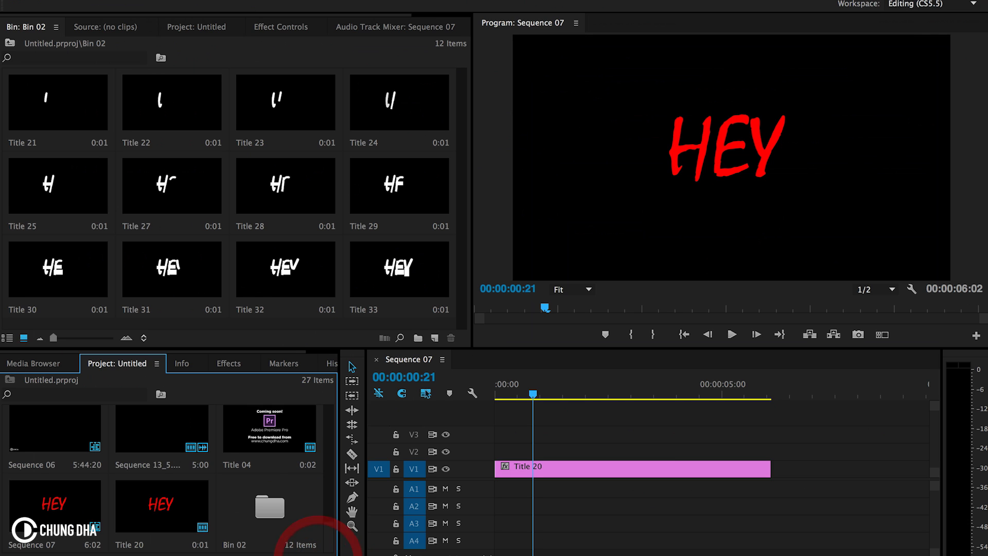
pyautogui.moveTo(346, 297)
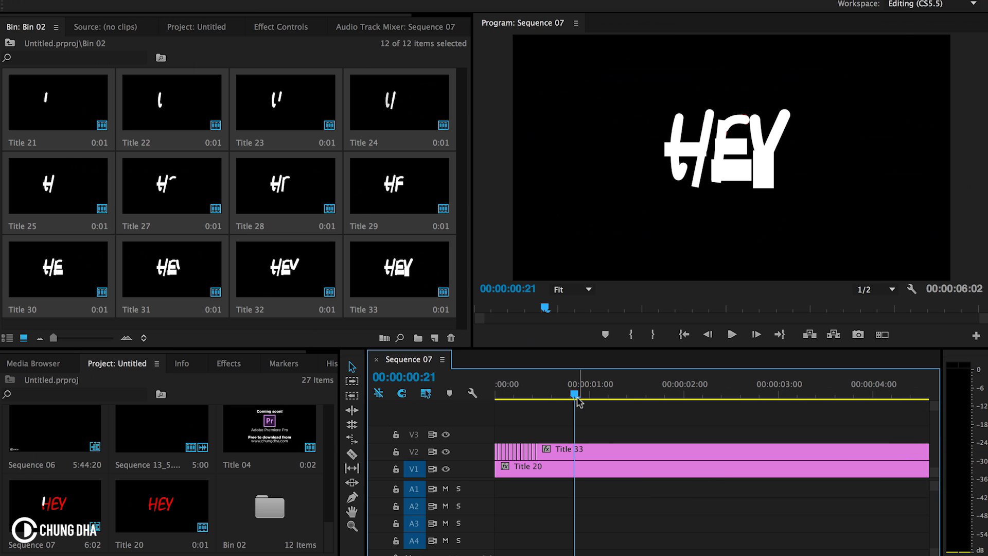
# Step: Shift the V1 and V2 clips later and scrub through the writing animation
pyautogui.moveTo(568, 451); pyautogui.dragTo(653, 451)
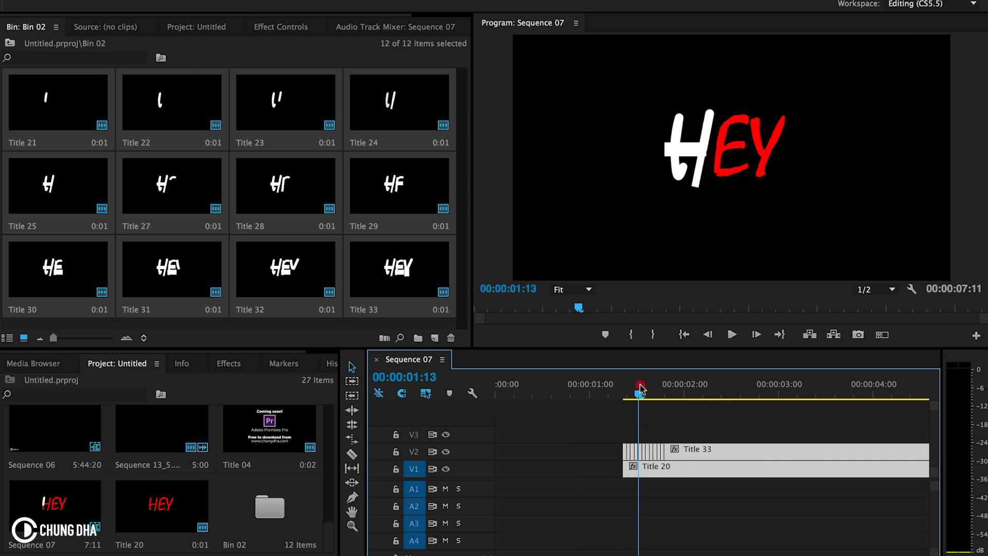
pyautogui.moveTo(639, 391); pyautogui.dragTo(672, 391)
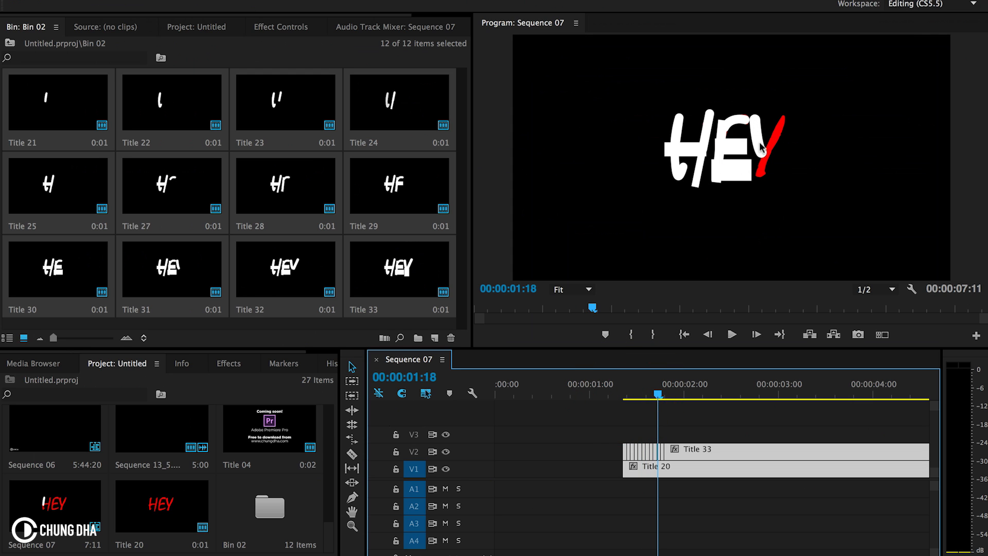
pyautogui.moveTo(648, 253)
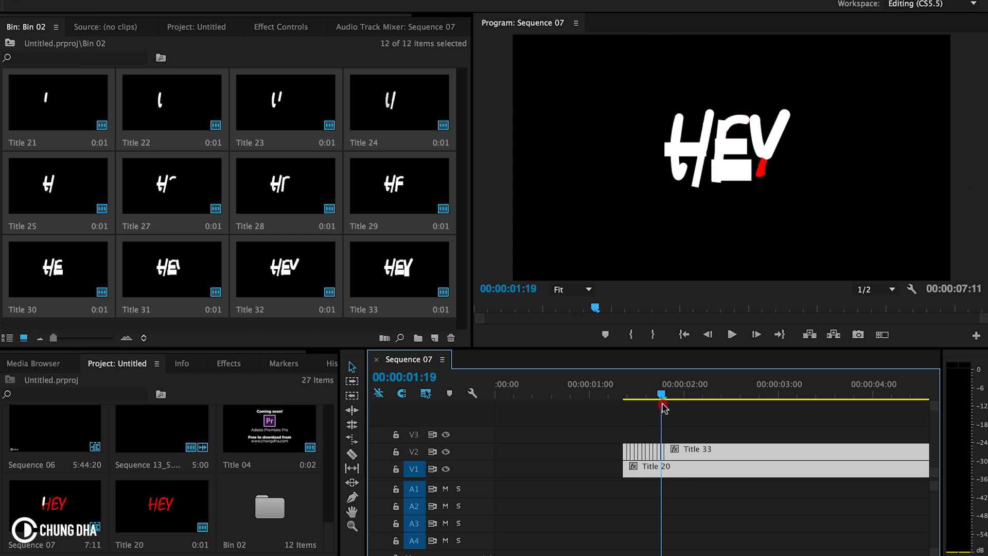
pyautogui.moveTo(662, 396); pyautogui.dragTo(651, 395)
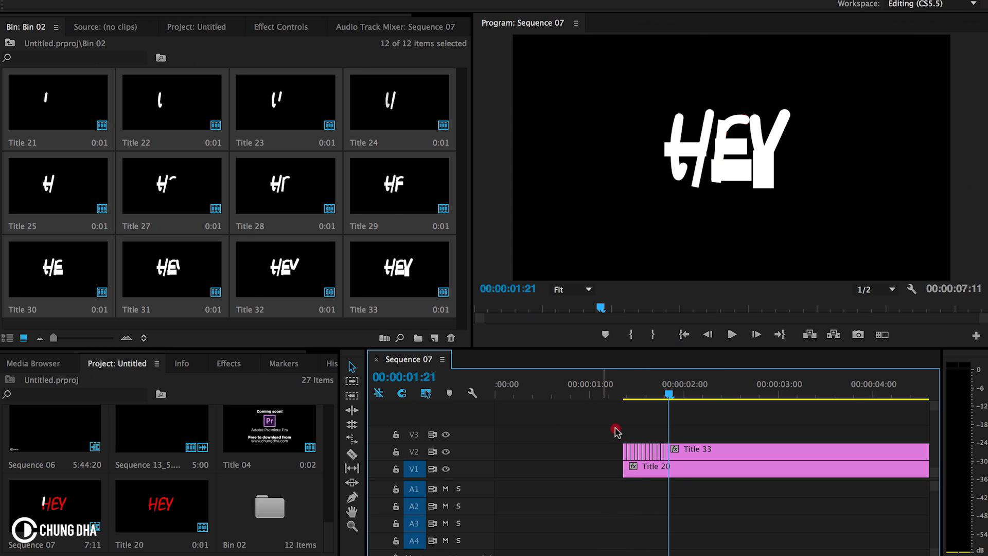
# Step: Select the stroke title clips on V2 and nest them
pyautogui.click(728, 451)
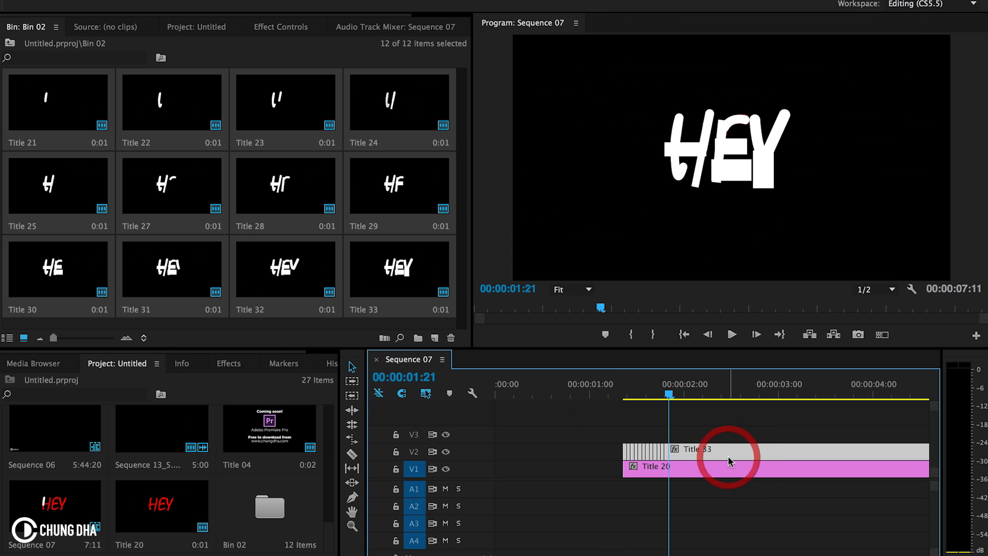
pyautogui.rightClick(728, 457)
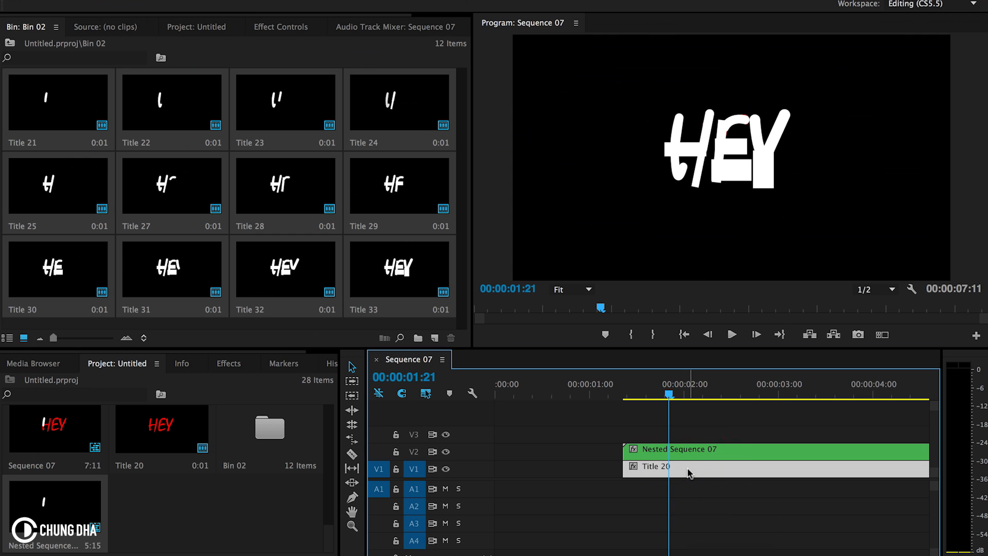
pyautogui.moveTo(275, 372)
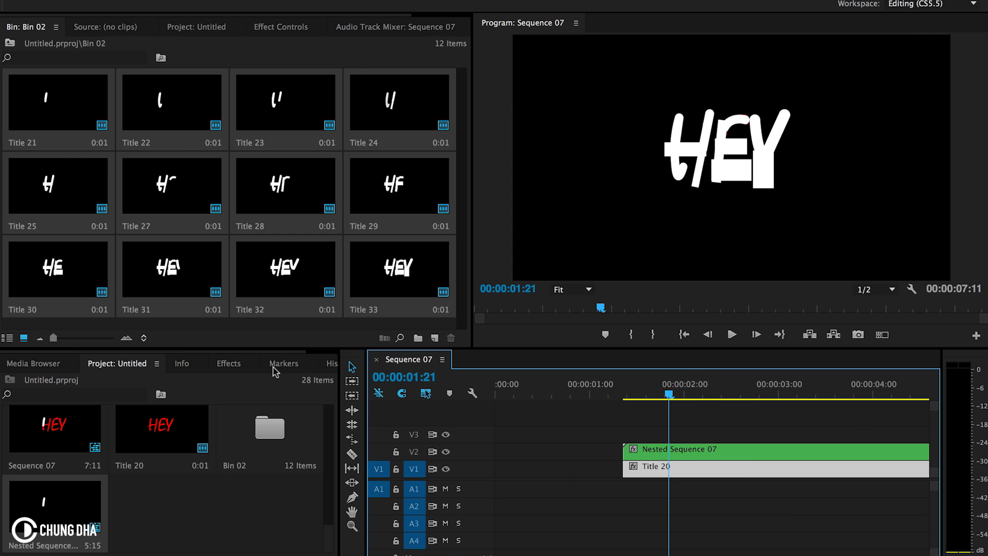
# Step: Search video effects for 'tra' and apply Track Matte Key to Title 20
pyautogui.click(228, 363)
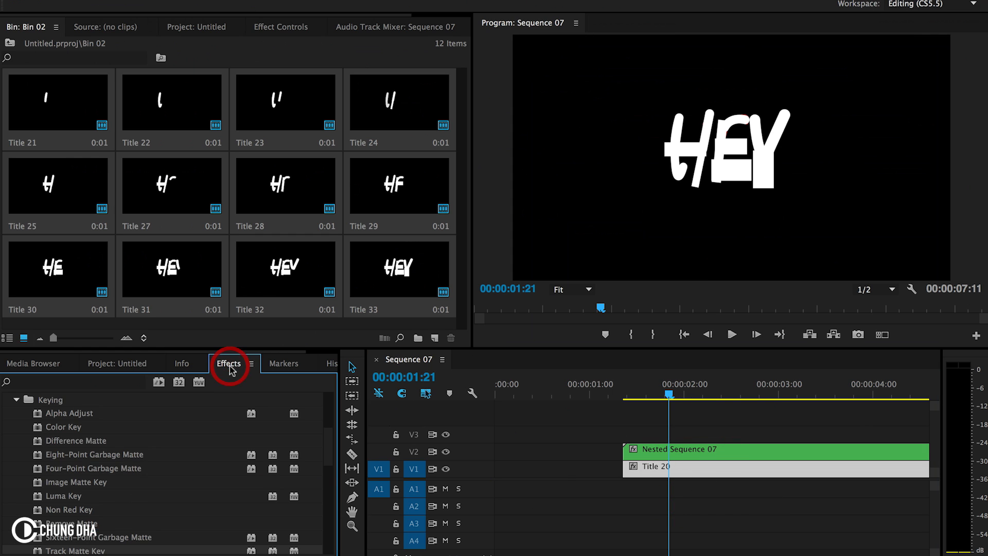
pyautogui.click(228, 363)
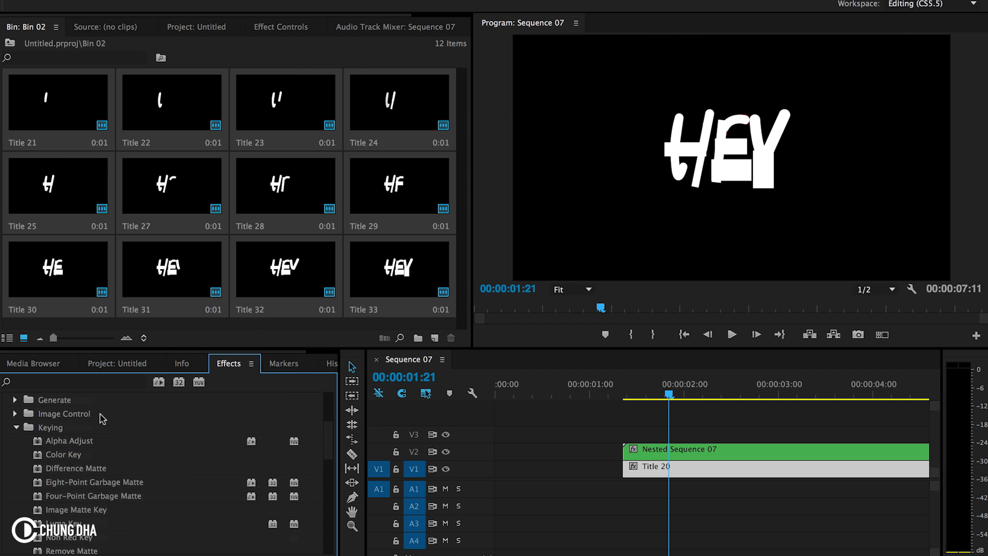
pyautogui.scroll(-3)
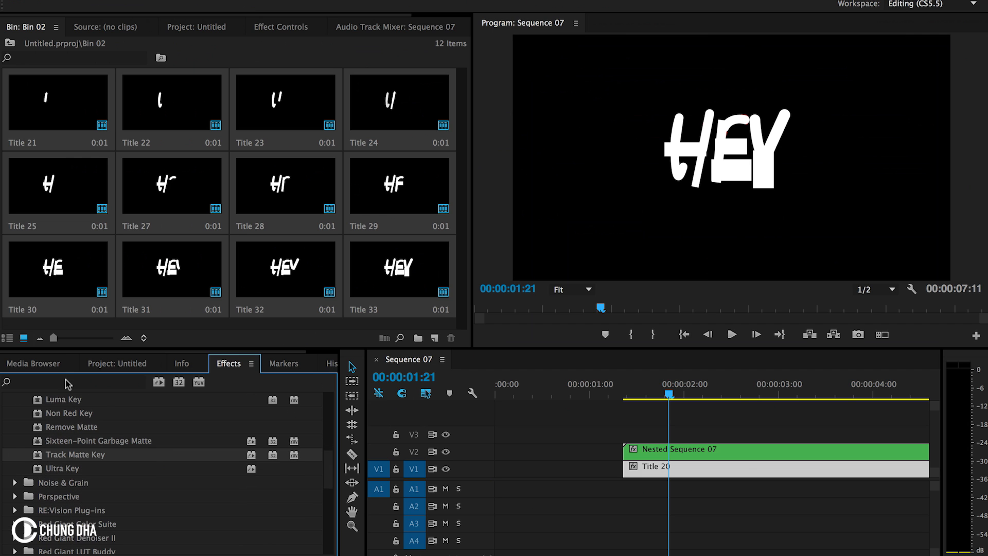
pyautogui.write('track matte key')
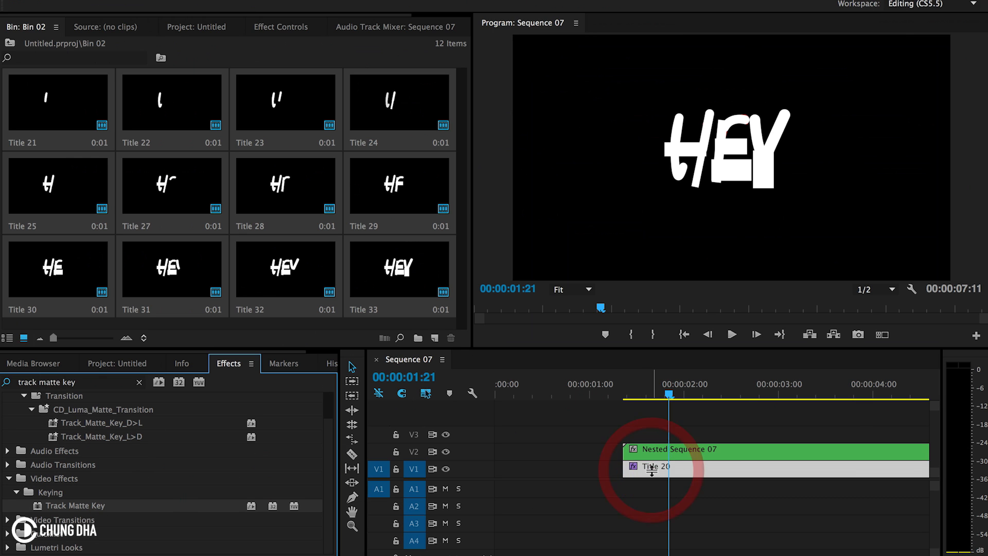
pyautogui.click(281, 27)
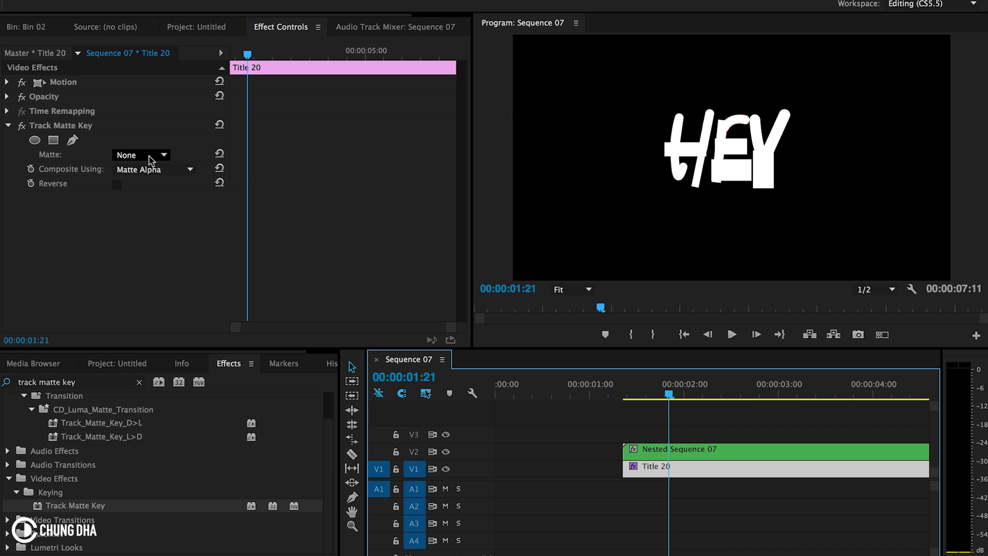
# Step: Set Title 20's Track Matte Key to Video 2, preview the HEY reveal, and reopen Title 20
pyautogui.click(141, 154)
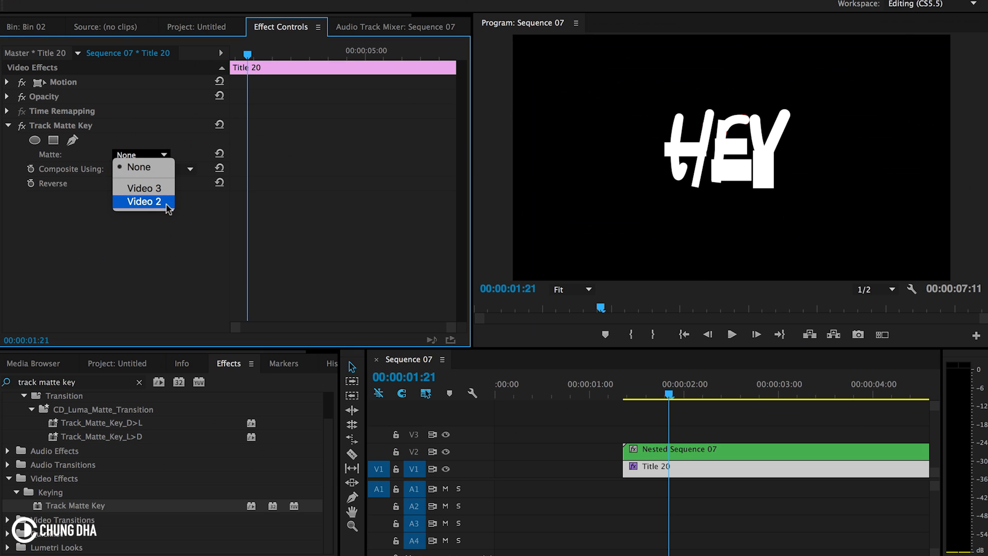
pyautogui.click(143, 202)
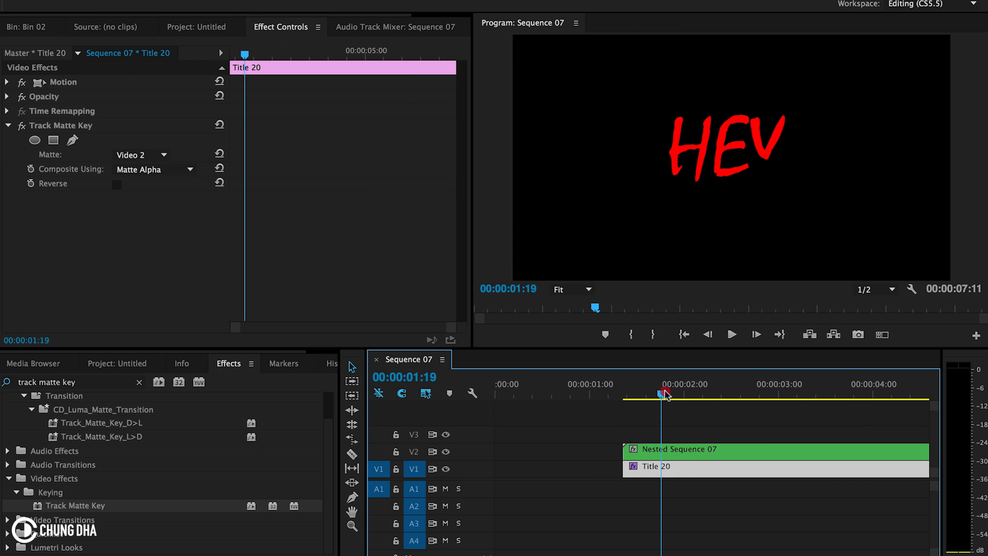
pyautogui.moveTo(665, 393); pyautogui.dragTo(584, 394)
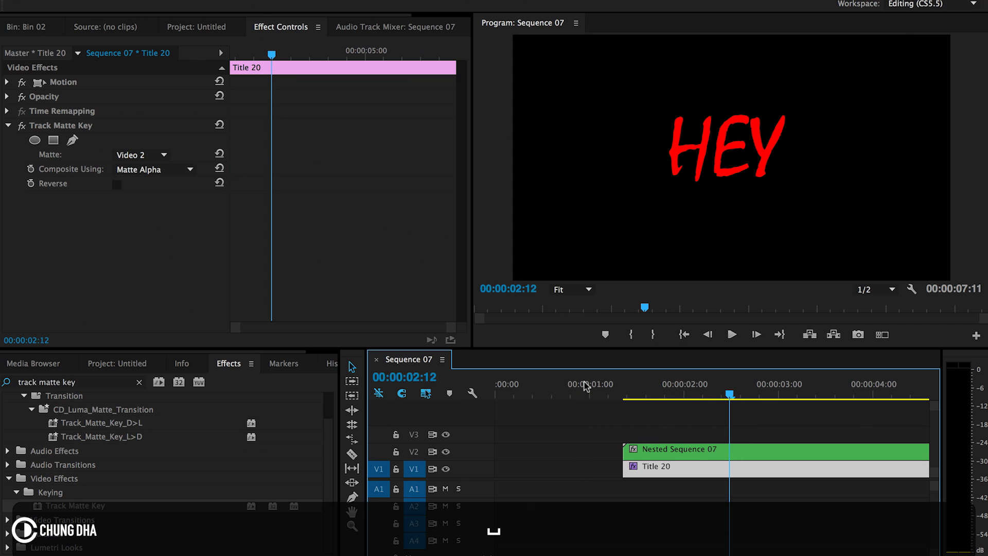
pyautogui.click(674, 451)
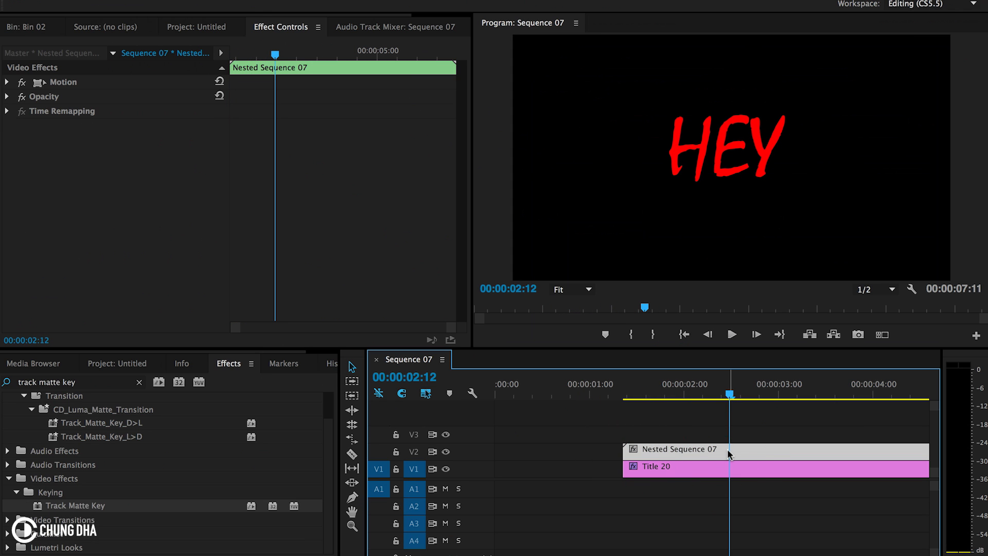
pyautogui.click(655, 468)
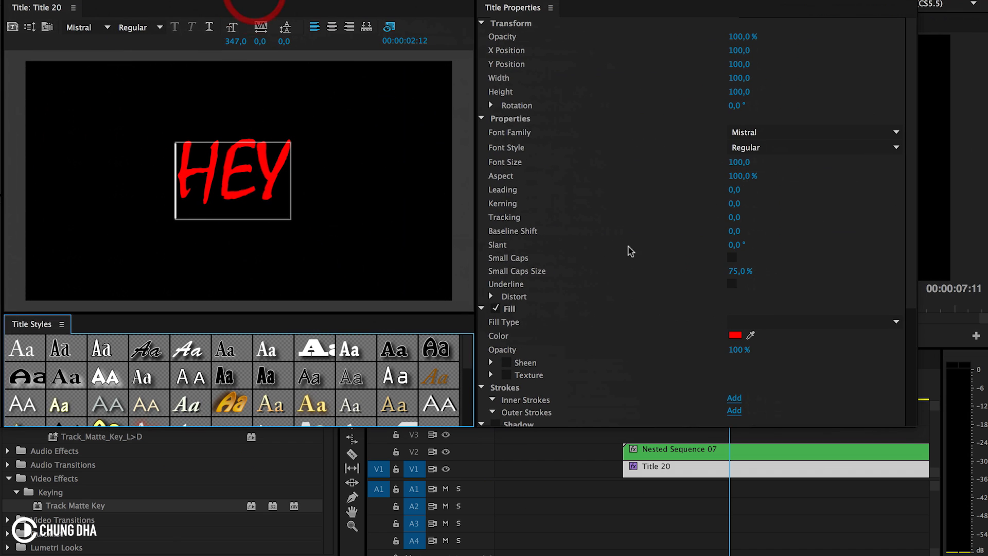
# Step: Change the Mistral HEY text fill from red to white
pyautogui.click(736, 335)
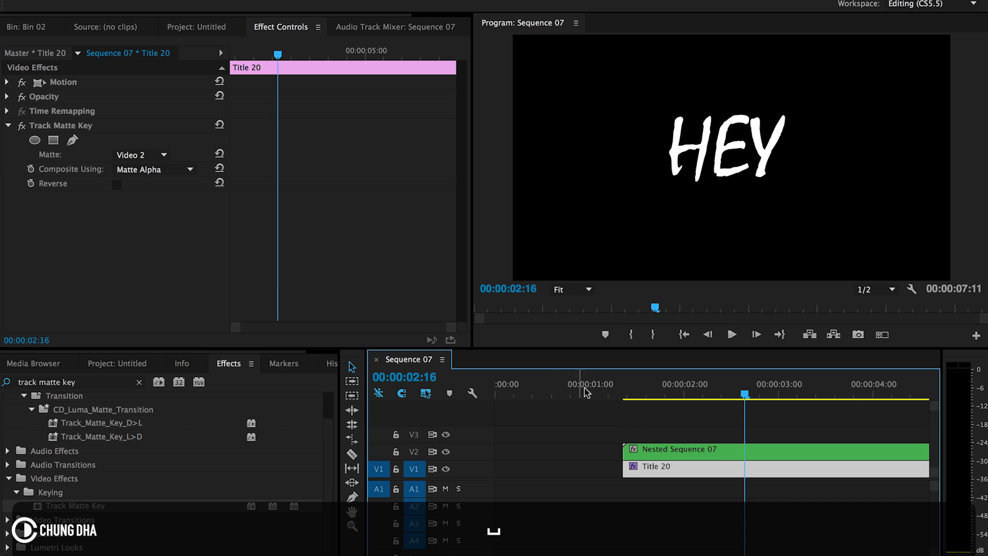
pyautogui.click(670, 396)
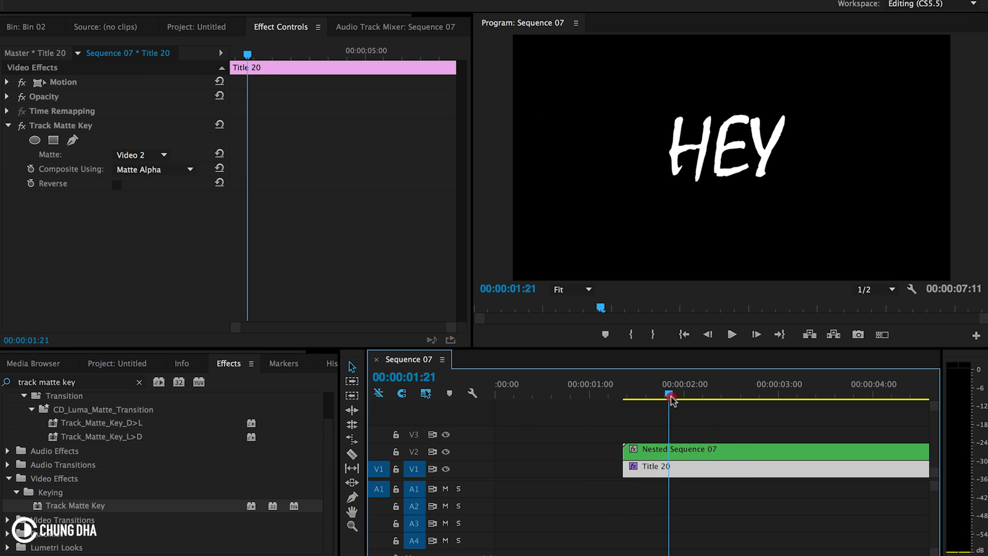